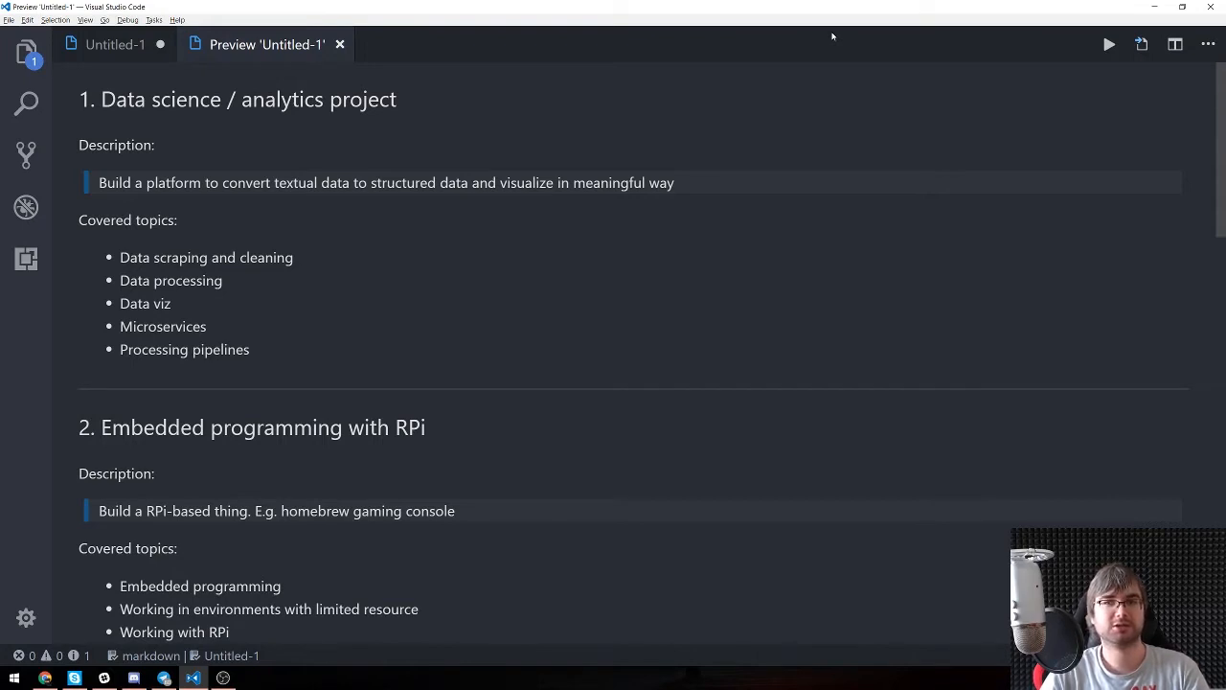
scroll(down, 3)
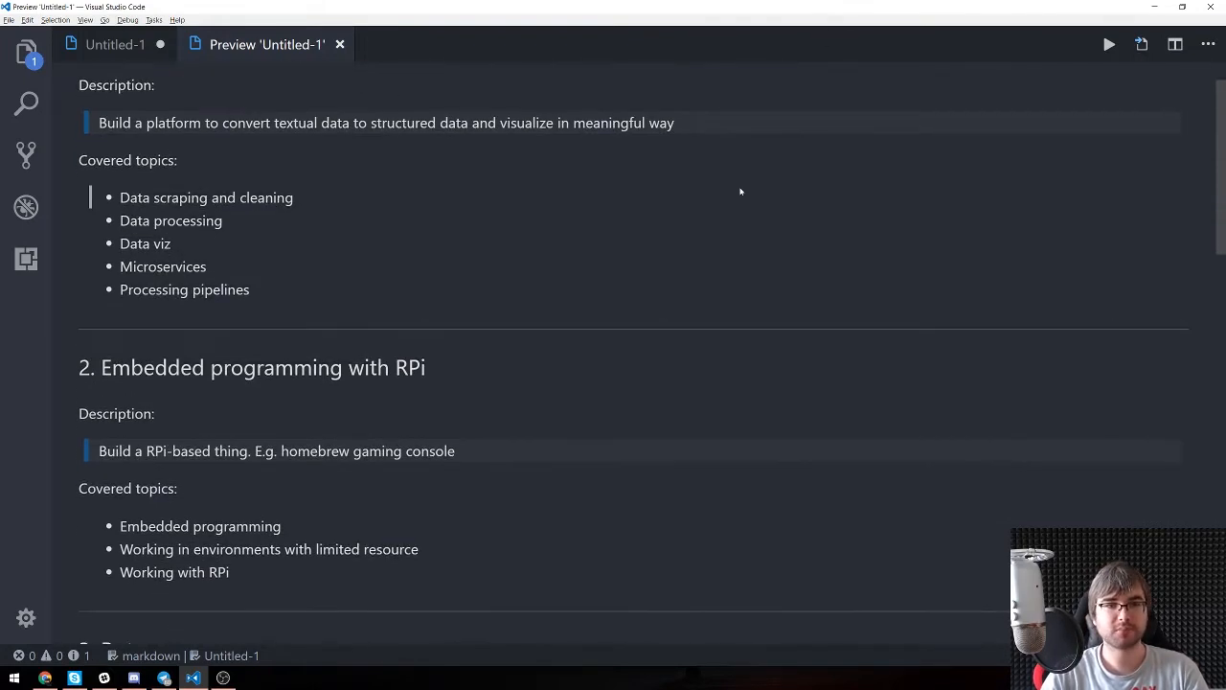
scroll(down, 3)
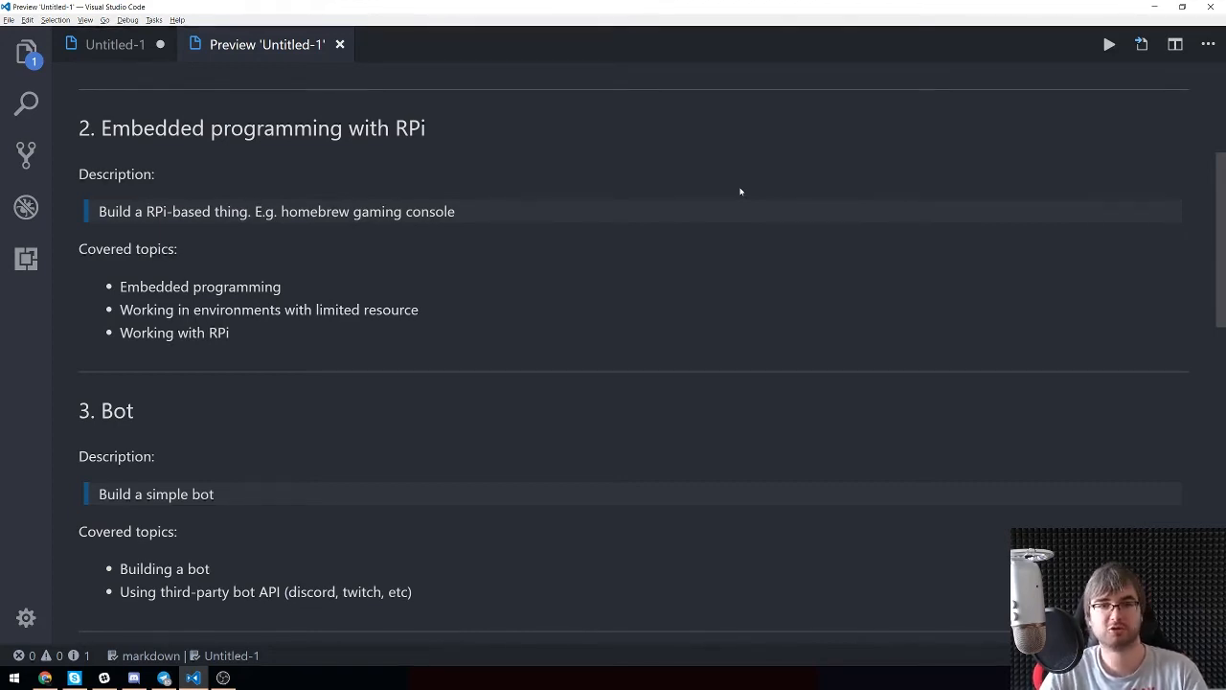
scroll(down, 3)
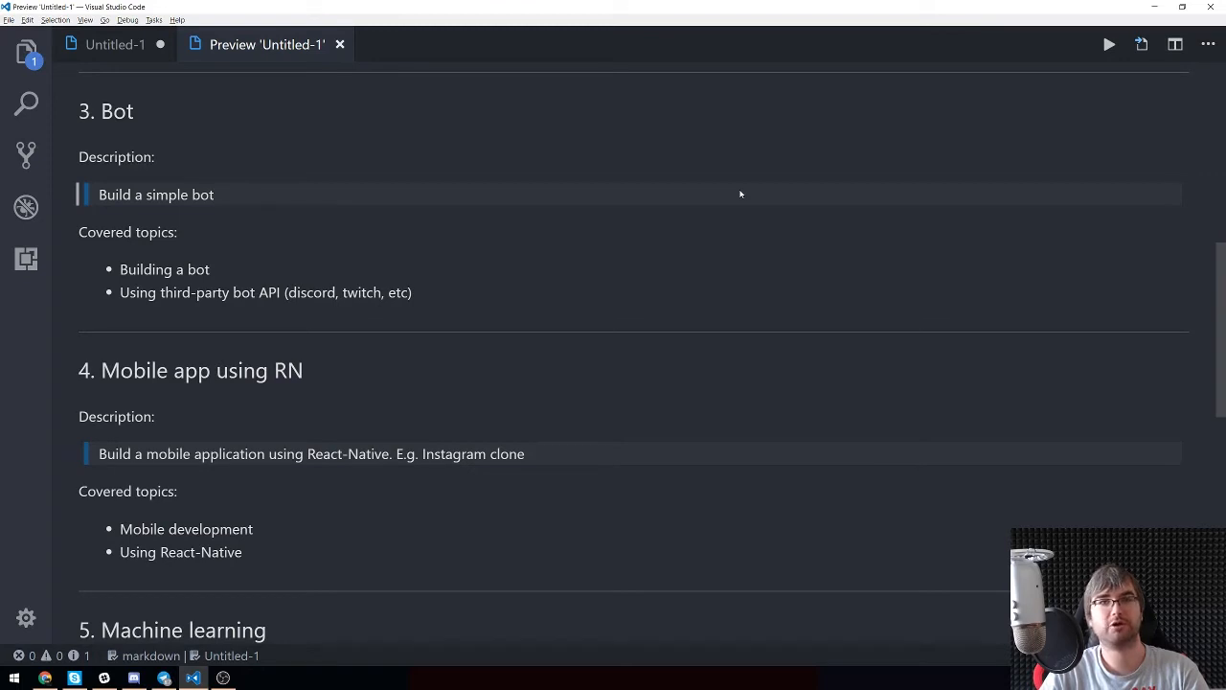
scroll(down, 3)
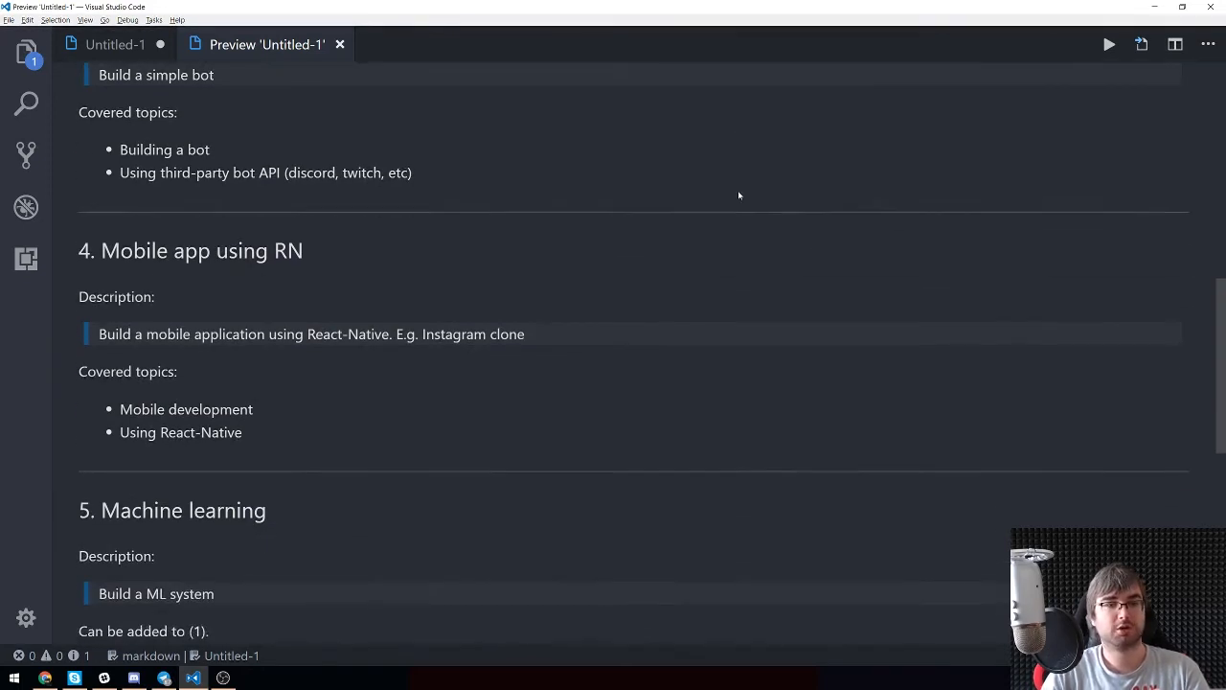
scroll(down, 3)
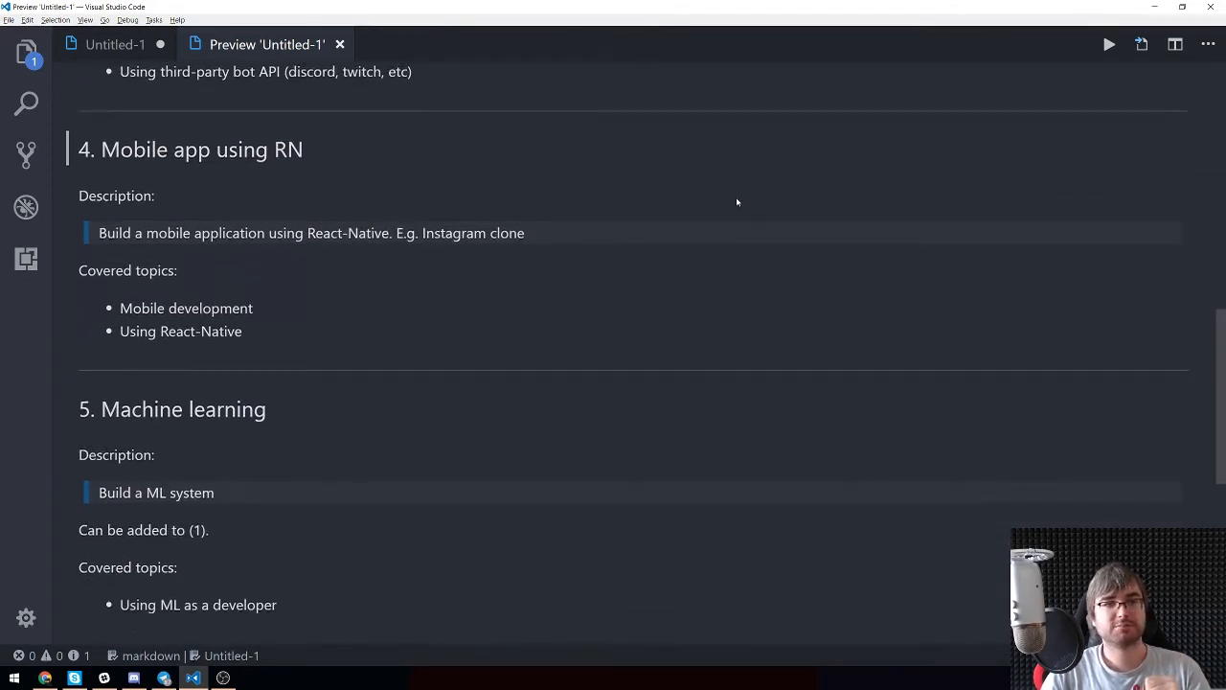
scroll(up, 3)
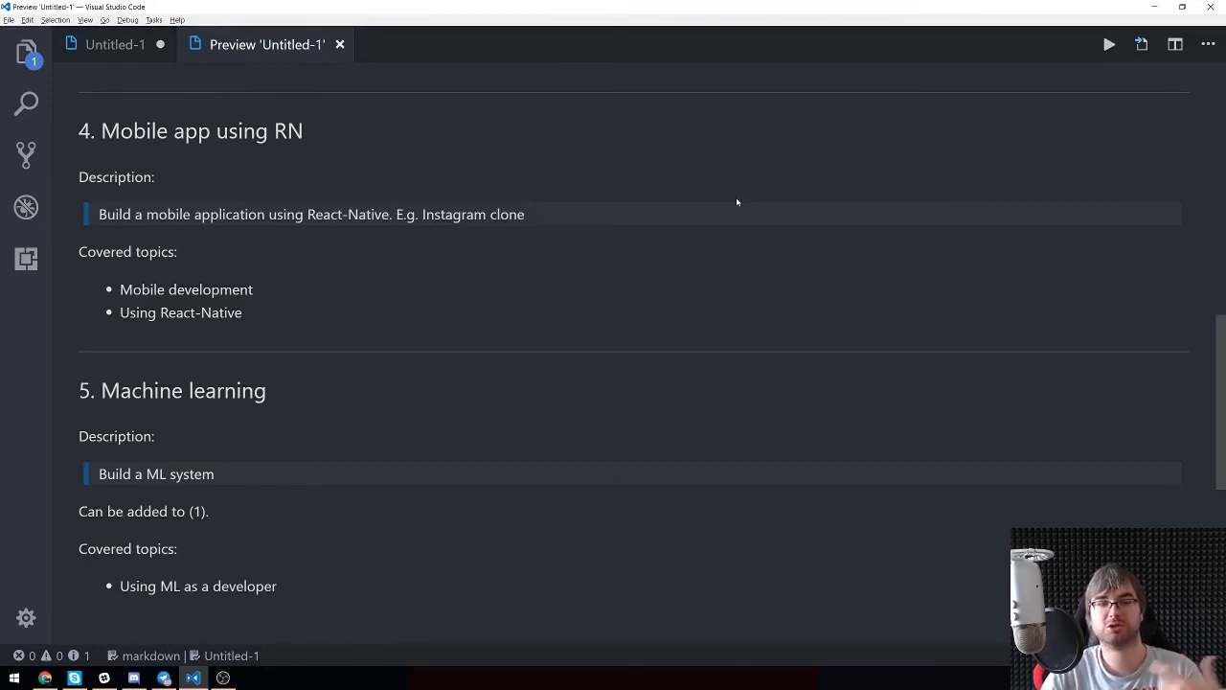
scroll(down, 3)
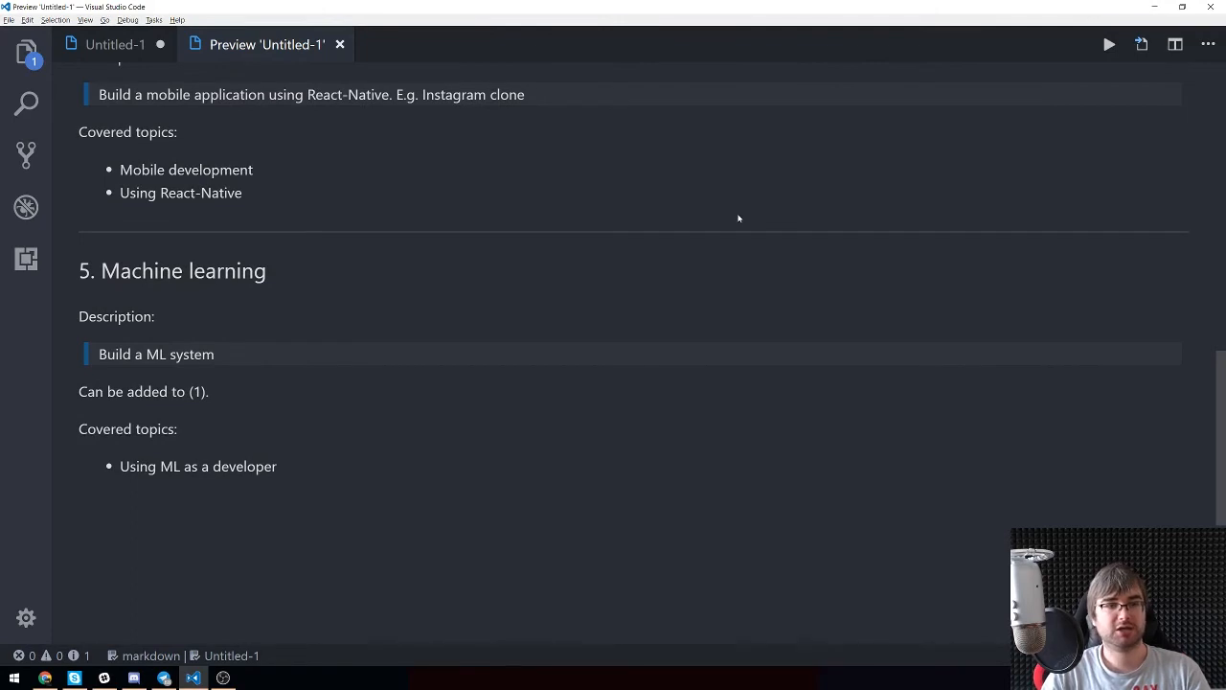
scroll(up, 3)
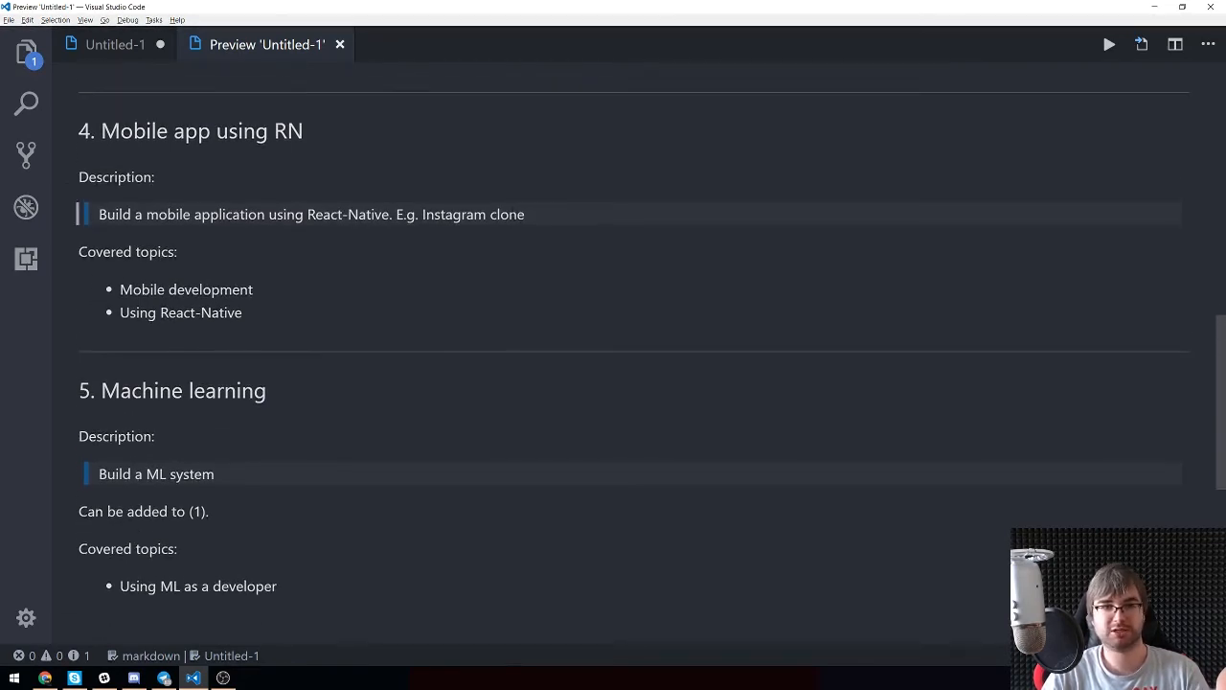
scroll(down, 3)
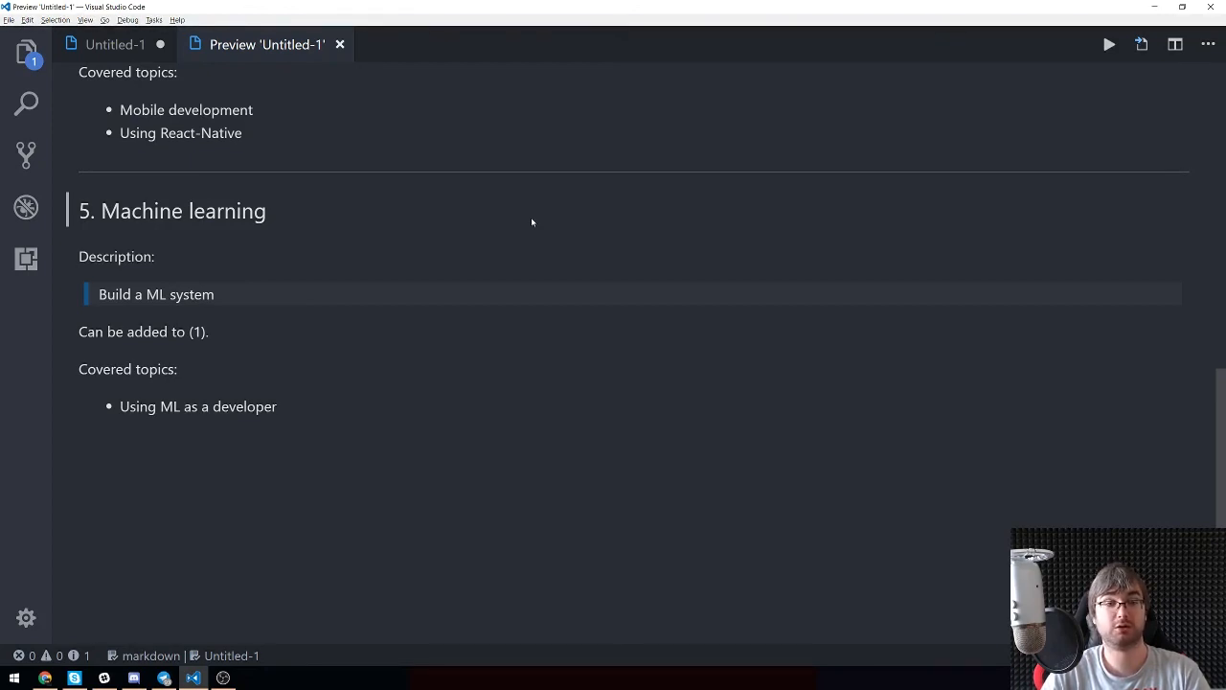
scroll(up, 3)
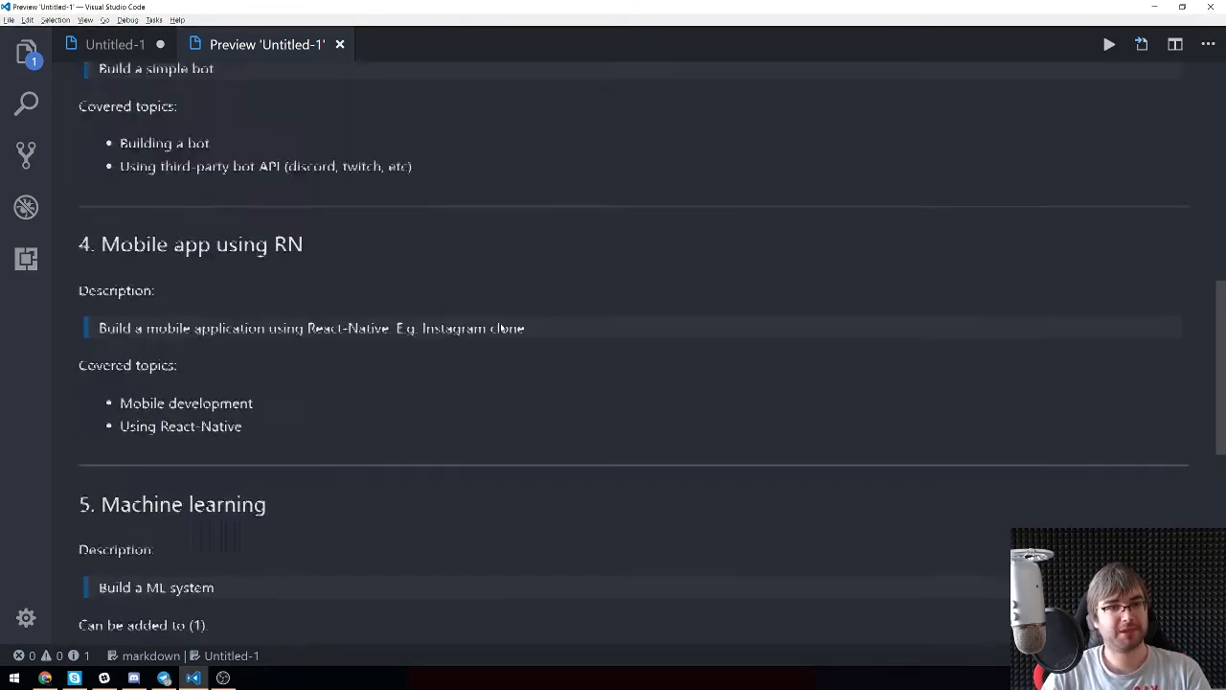
scroll(up, 3)
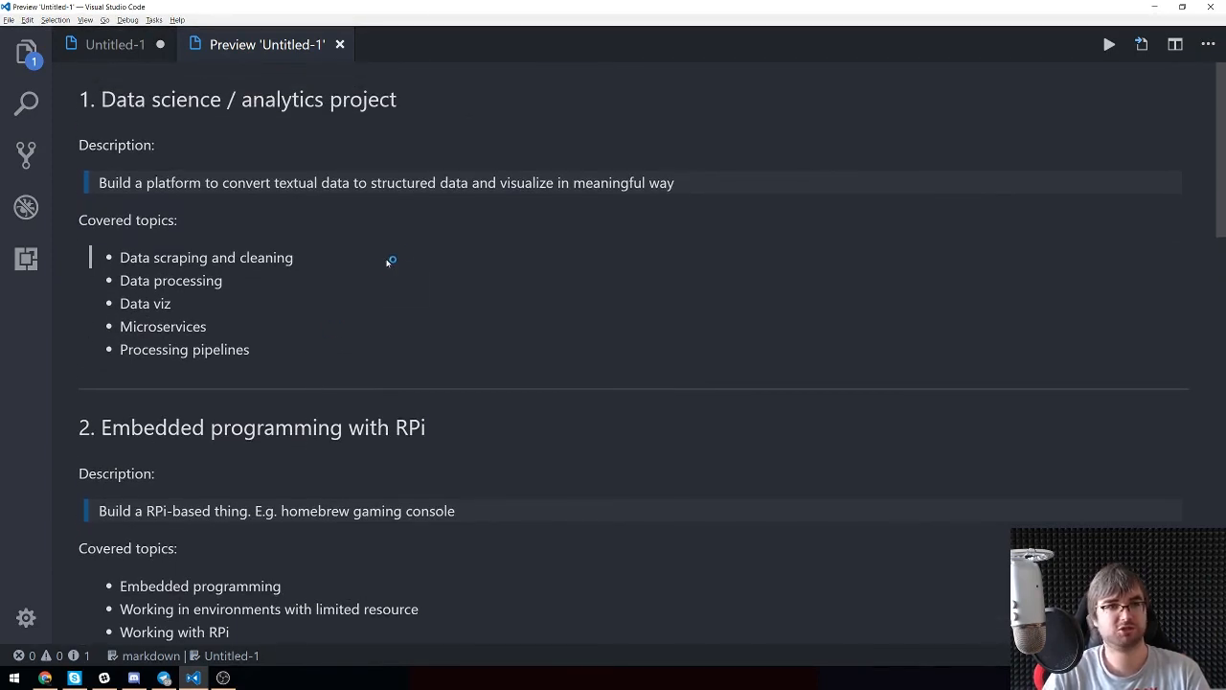
mouse_move(399, 258)
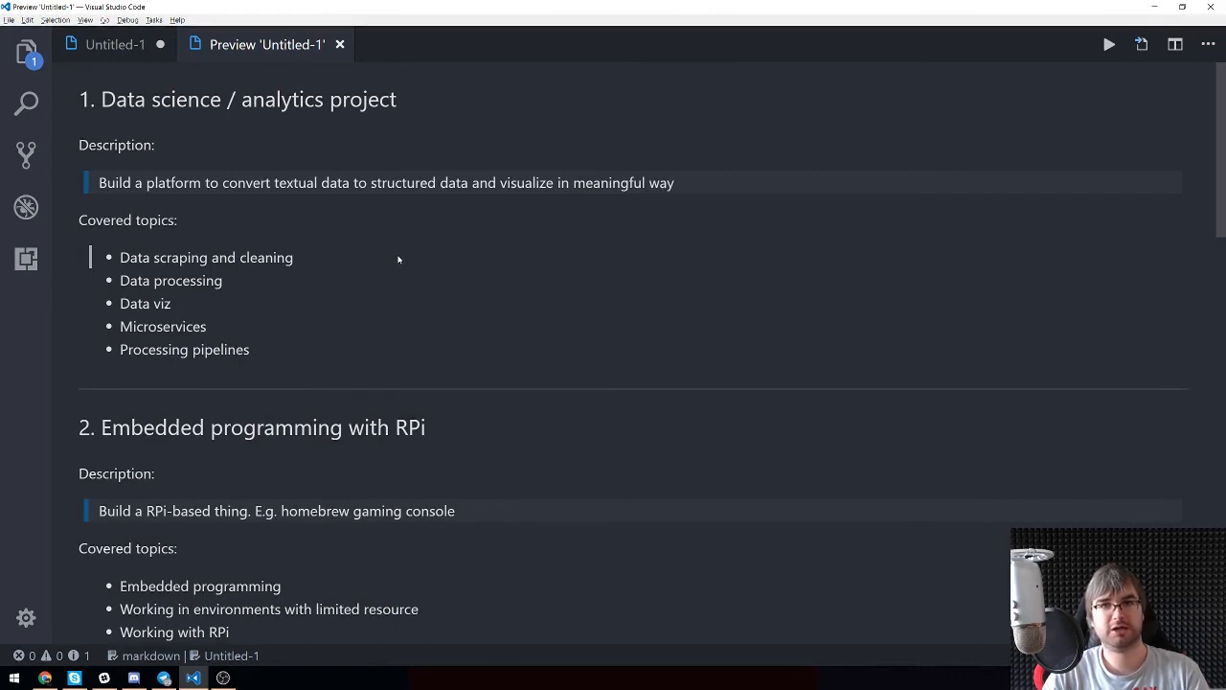